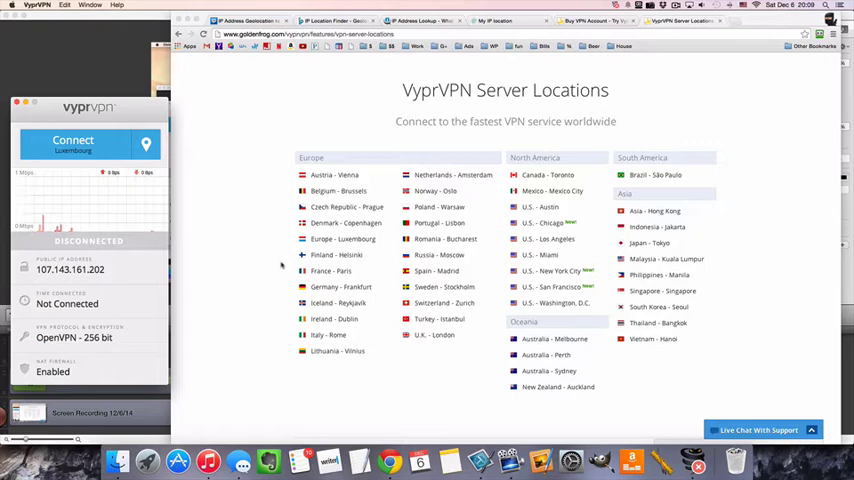
mouse_move(154, 163)
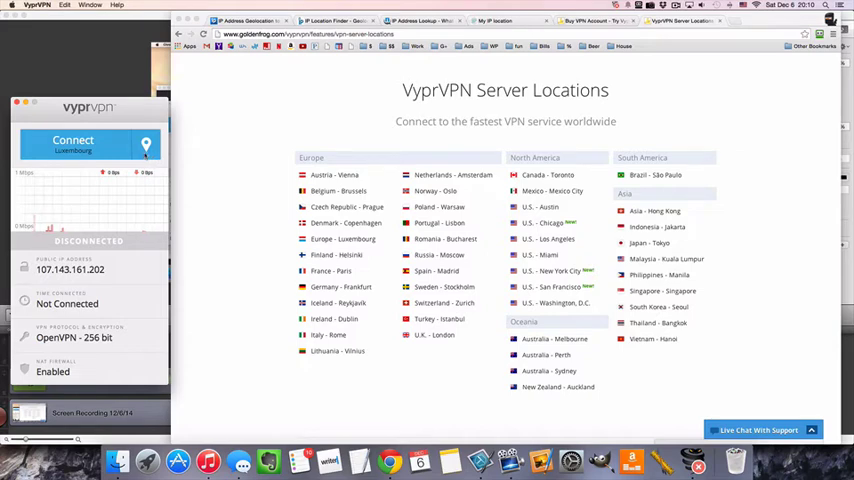
Connect VyprVPN to a Finland server from the full server locations list.
click(146, 144)
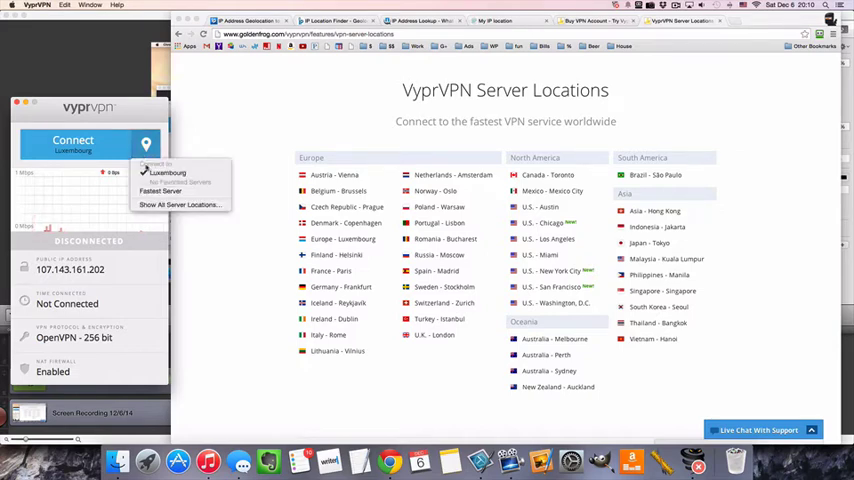
click(180, 204)
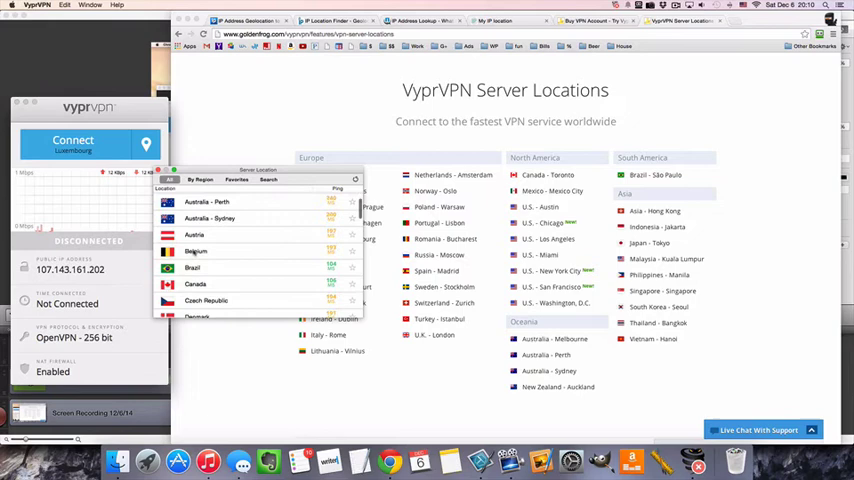
scroll(down, 3)
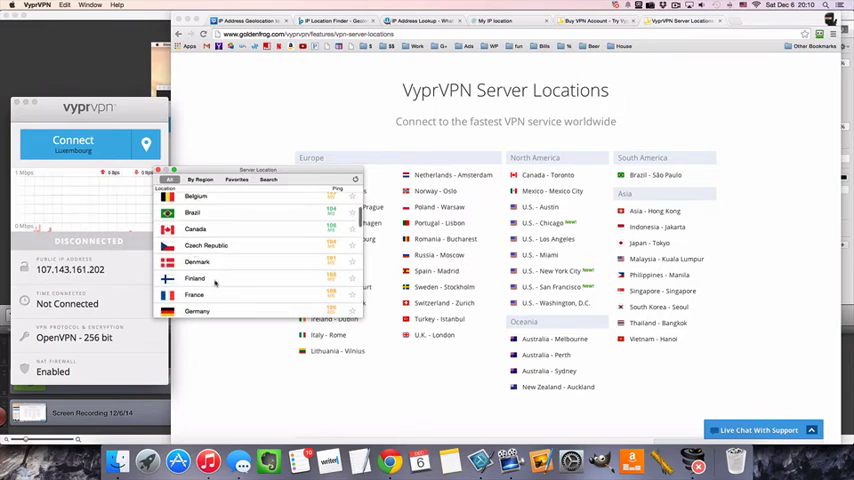
click(194, 278)
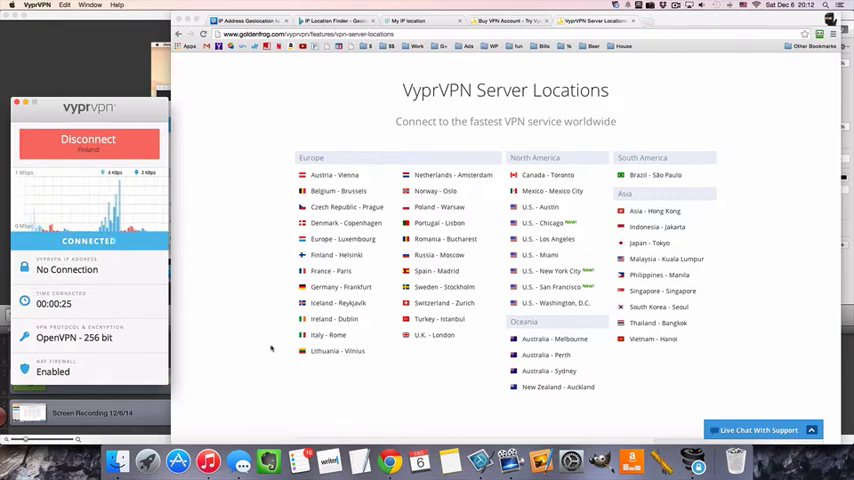
mouse_move(216, 328)
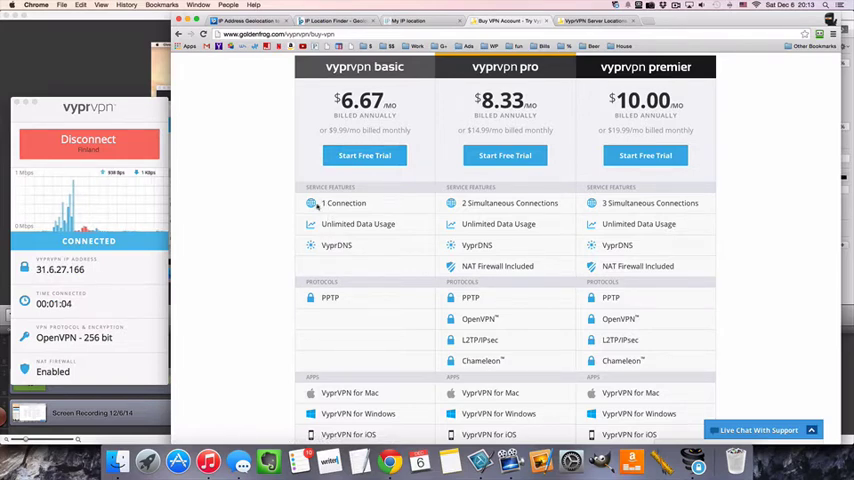
Scroll the VyprVPN pricing table down to storage extras and back up to the plans.
scroll(down, 3)
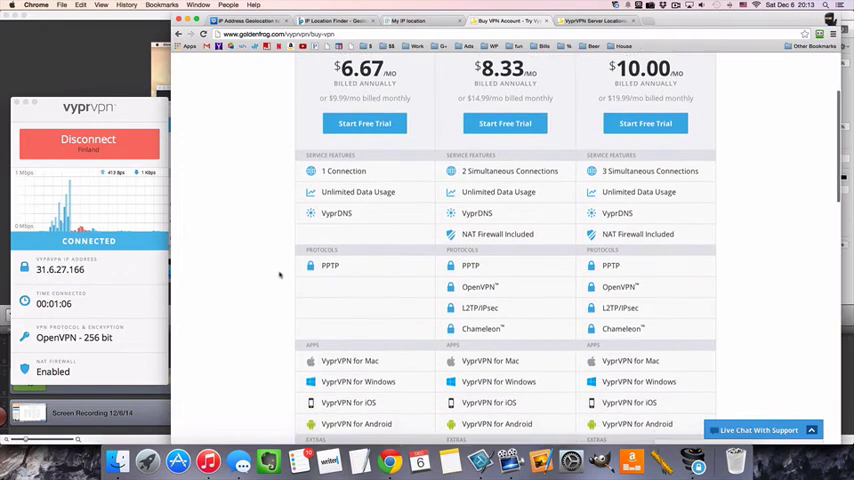
scroll(down, 3)
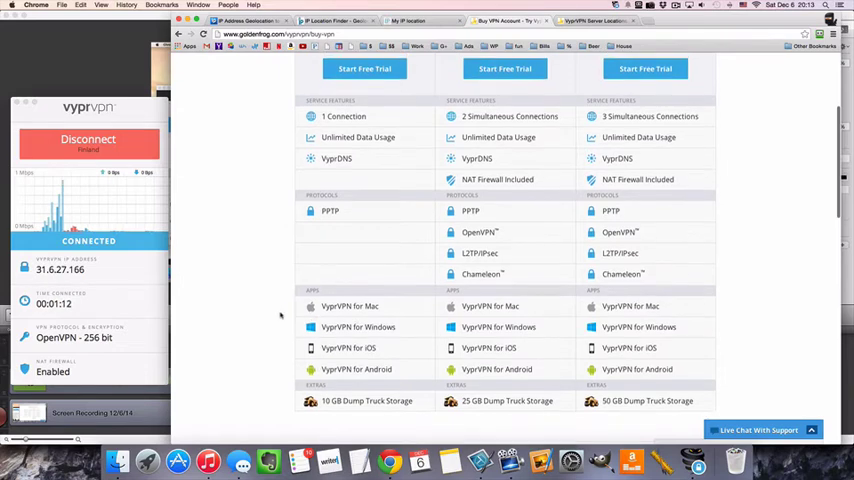
scroll(up, 3)
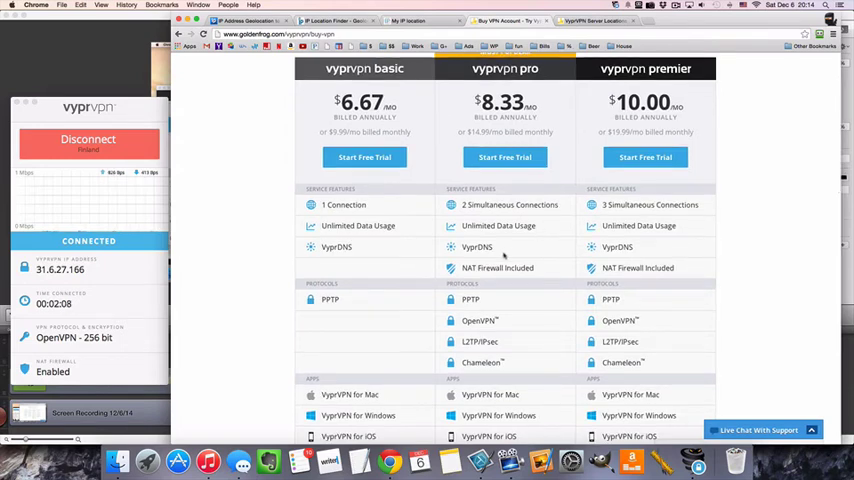
scroll(down, 3)
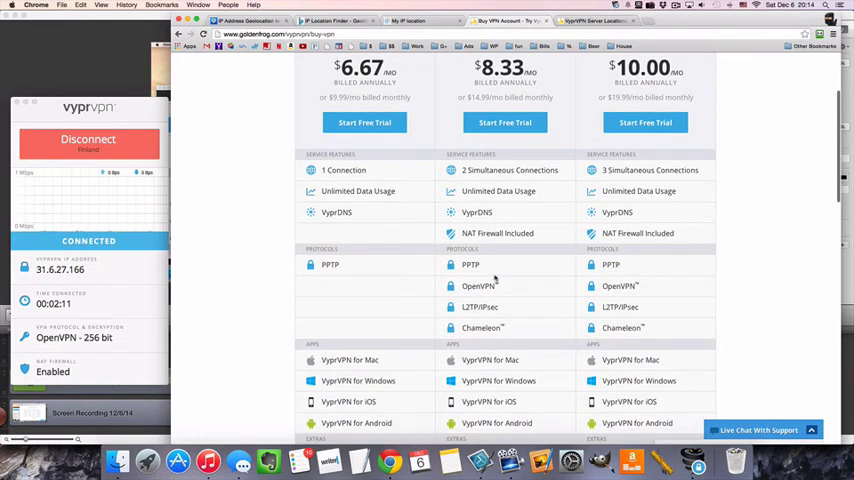
scroll(down, 3)
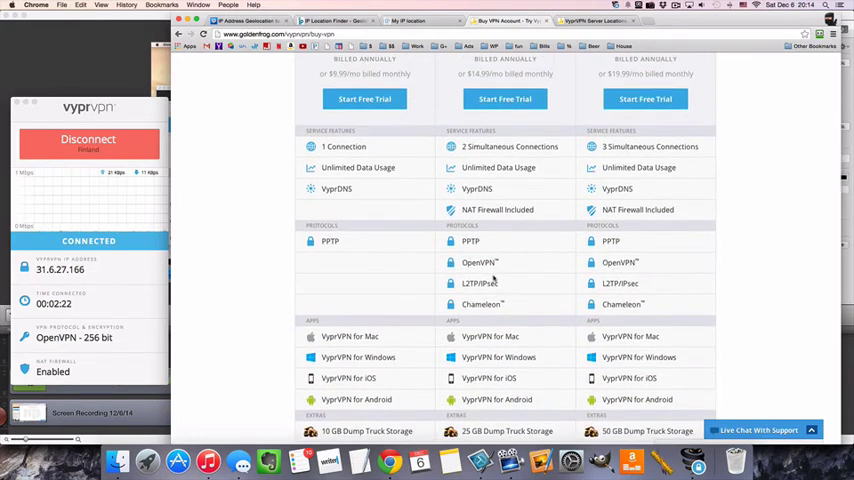